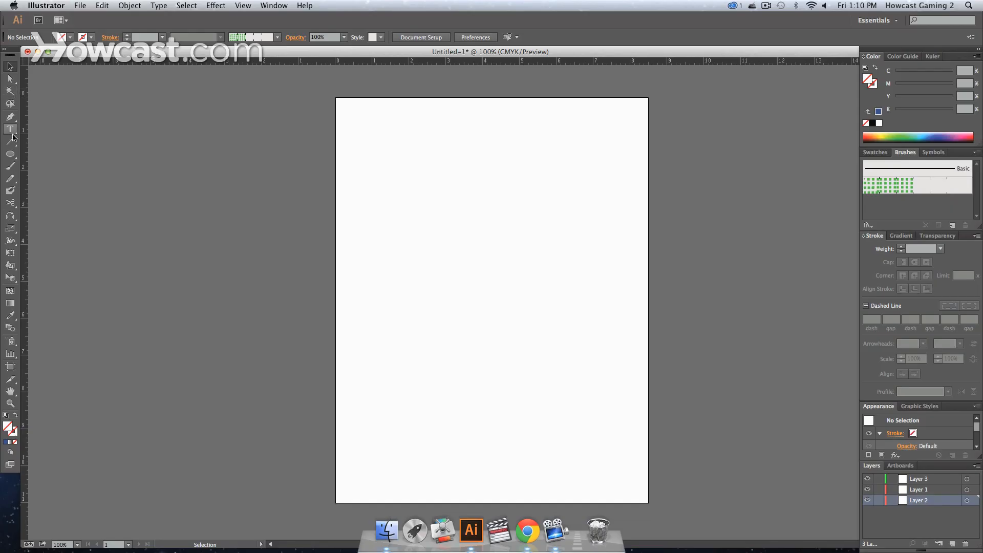
Select the Star Tool from the Ellipse Tool's flyout in the toolbar
left_click(10, 157)
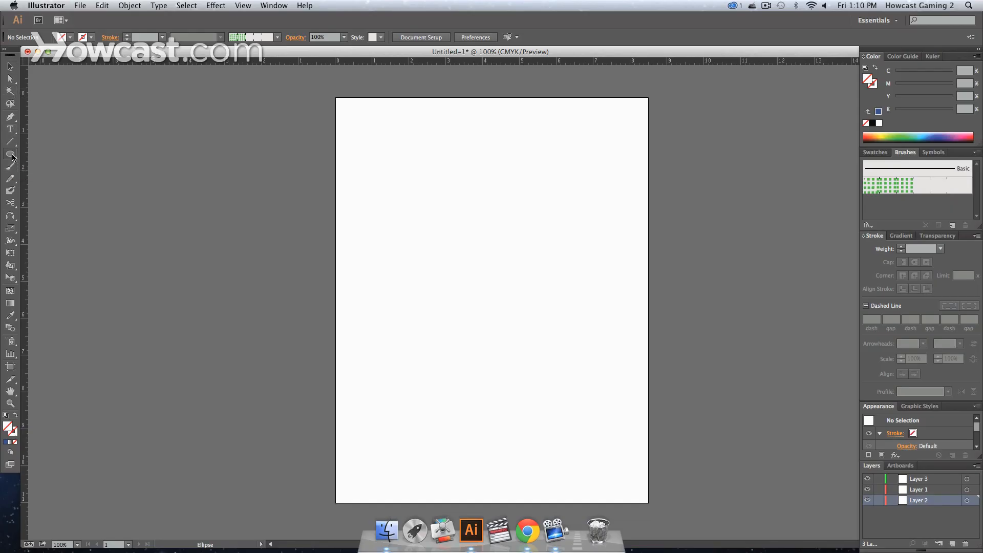
left_click(10, 156)
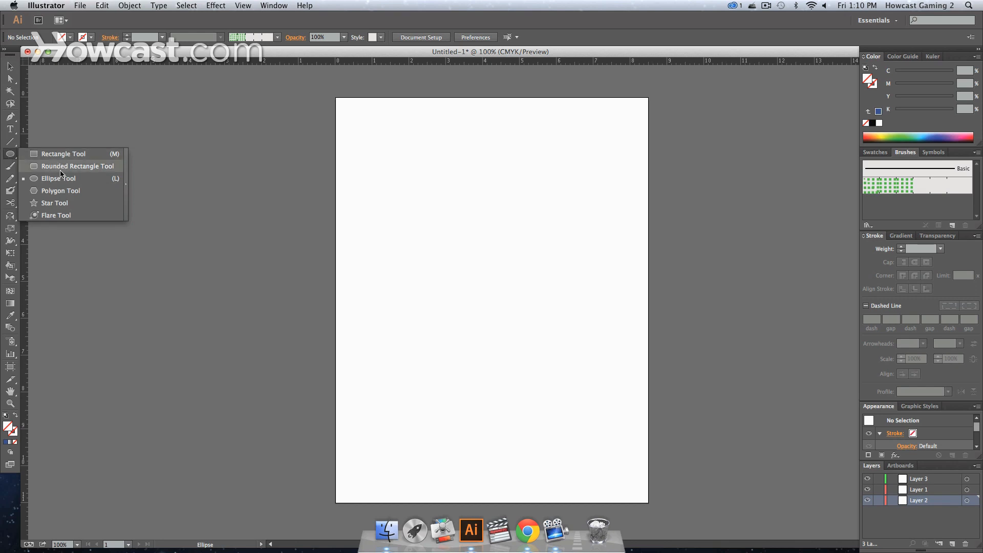
left_click(55, 202)
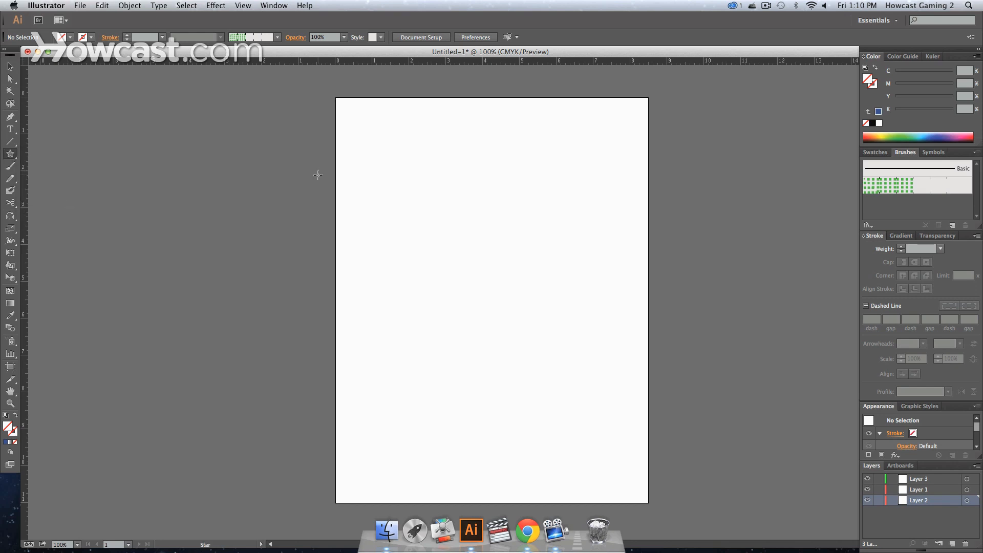